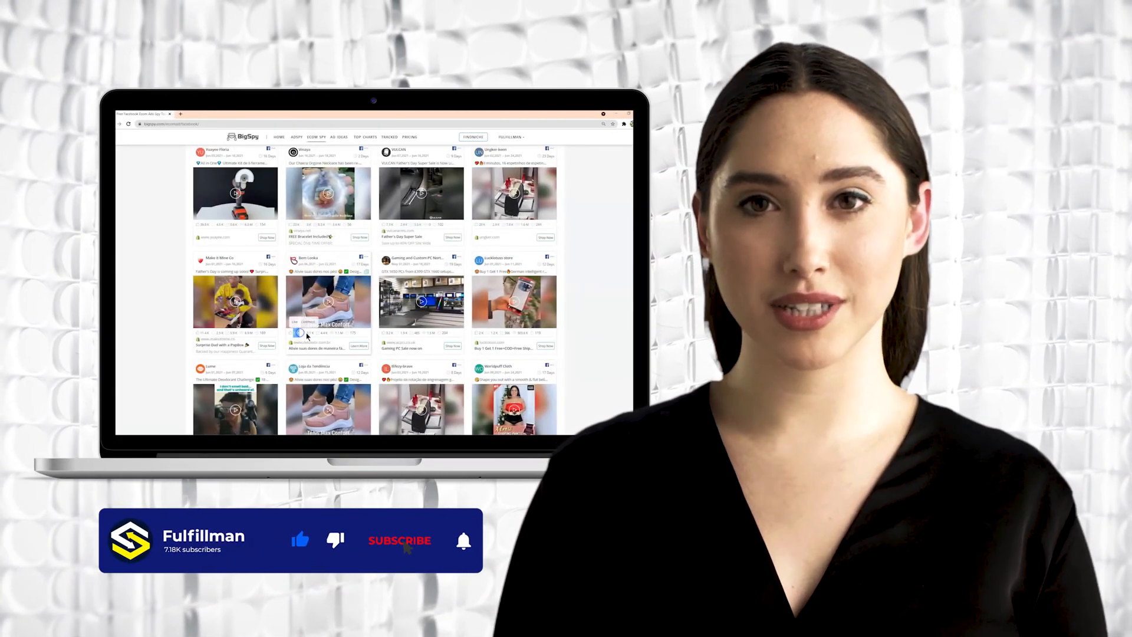
Bring up the Ad Detail page for the Bem Looka comfort shoe ad from the grid
click(400, 540)
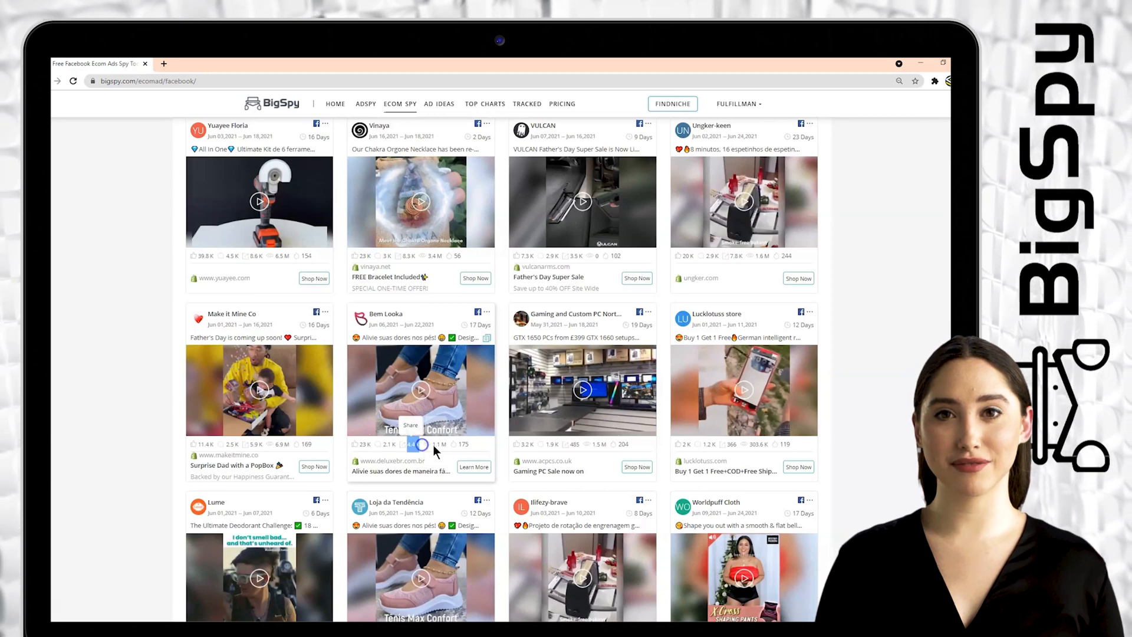
mouse_move(446, 447)
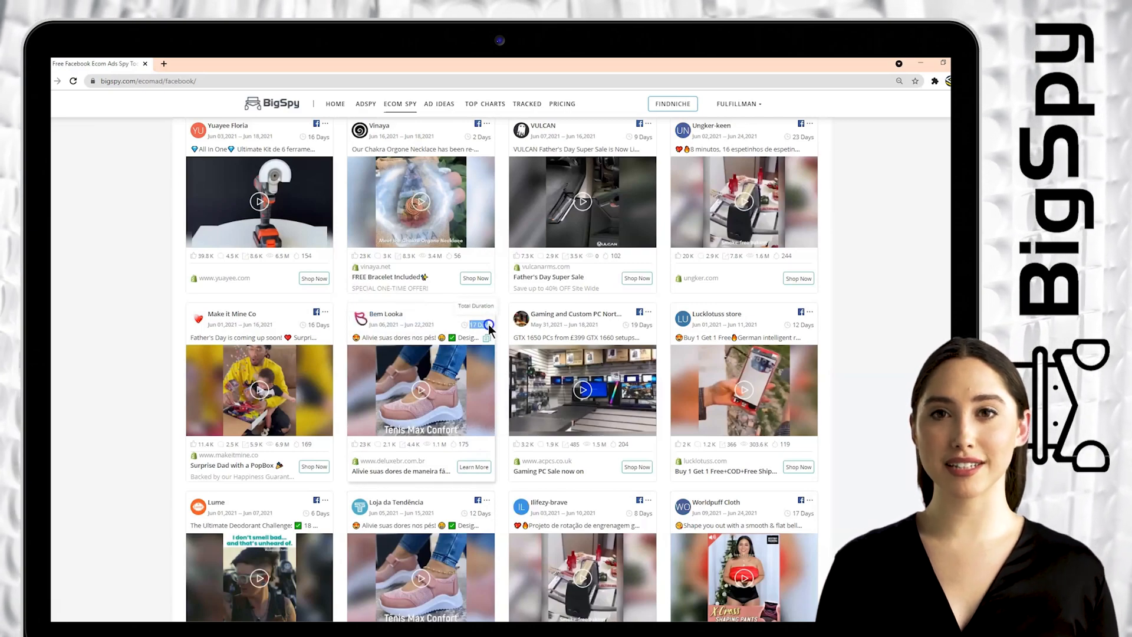
click(420, 389)
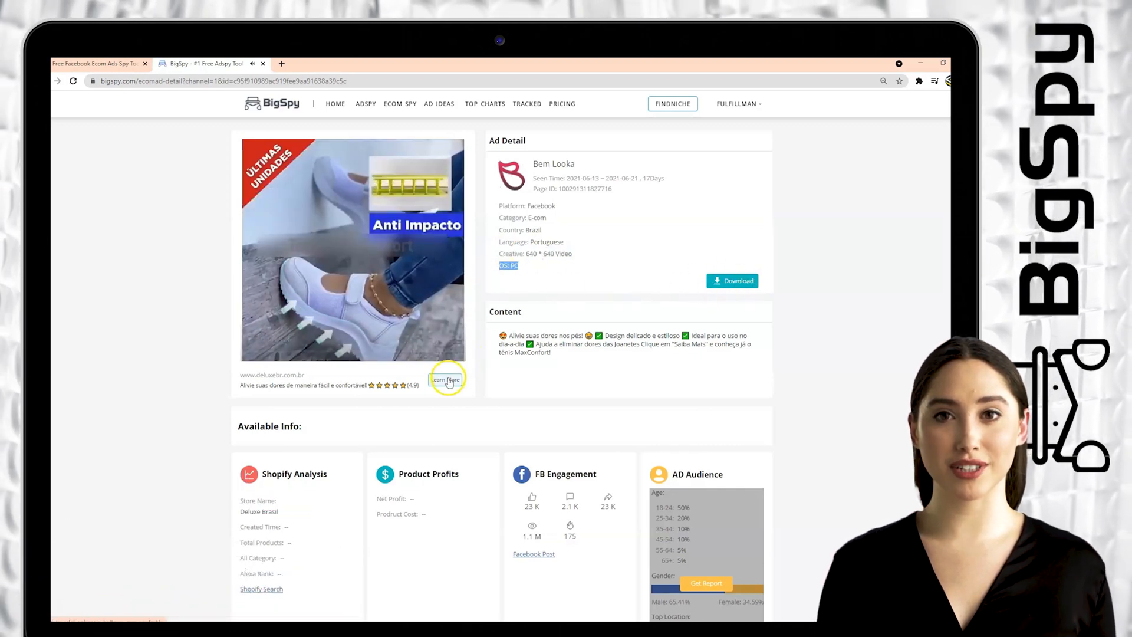
Review the deluxebr MAX COMFORT SHOES page price, reviews and related products, then return to the ad grid
click(446, 380)
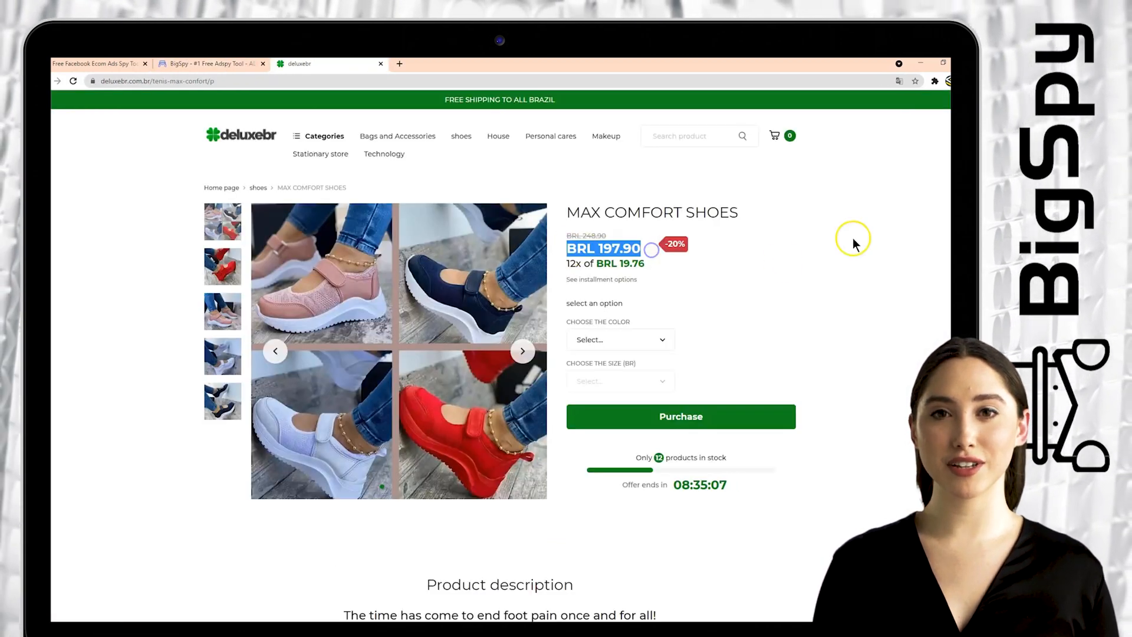
scroll(down, 3)
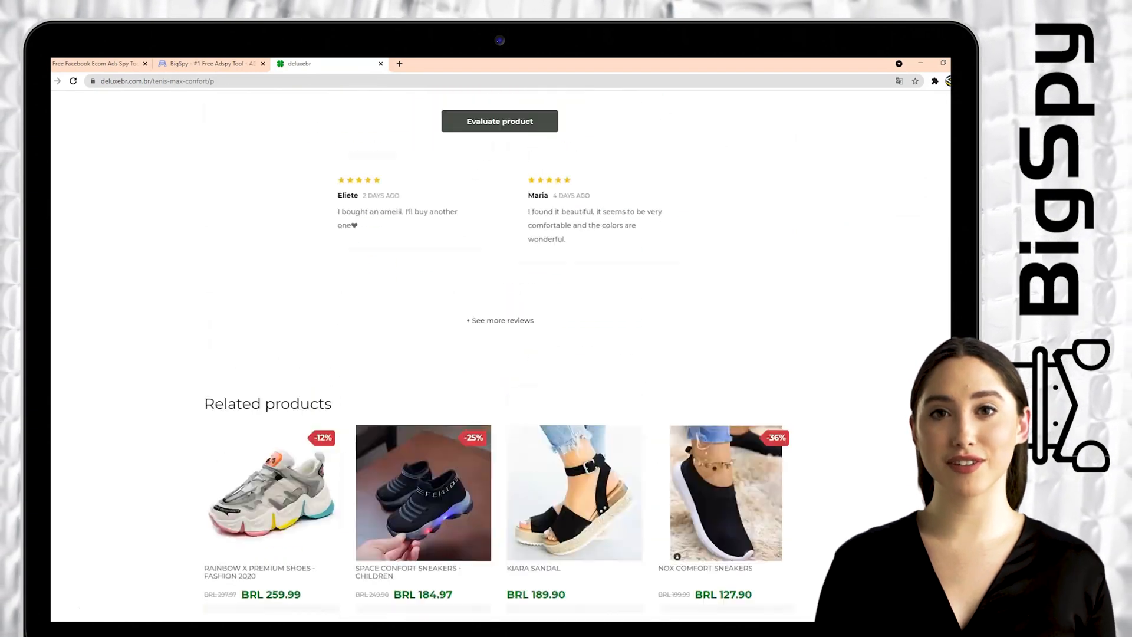
click(379, 62)
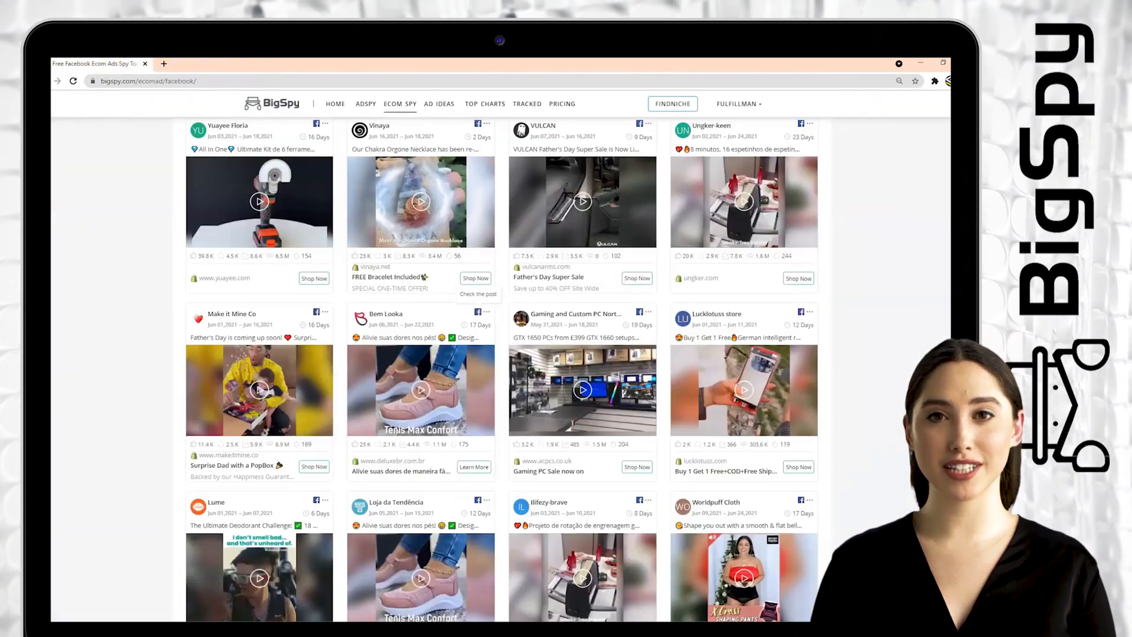
Review the BlackDiamond Shine leg massager ad, its Shop Now store page and its original Facebook post
scroll(down, 3)
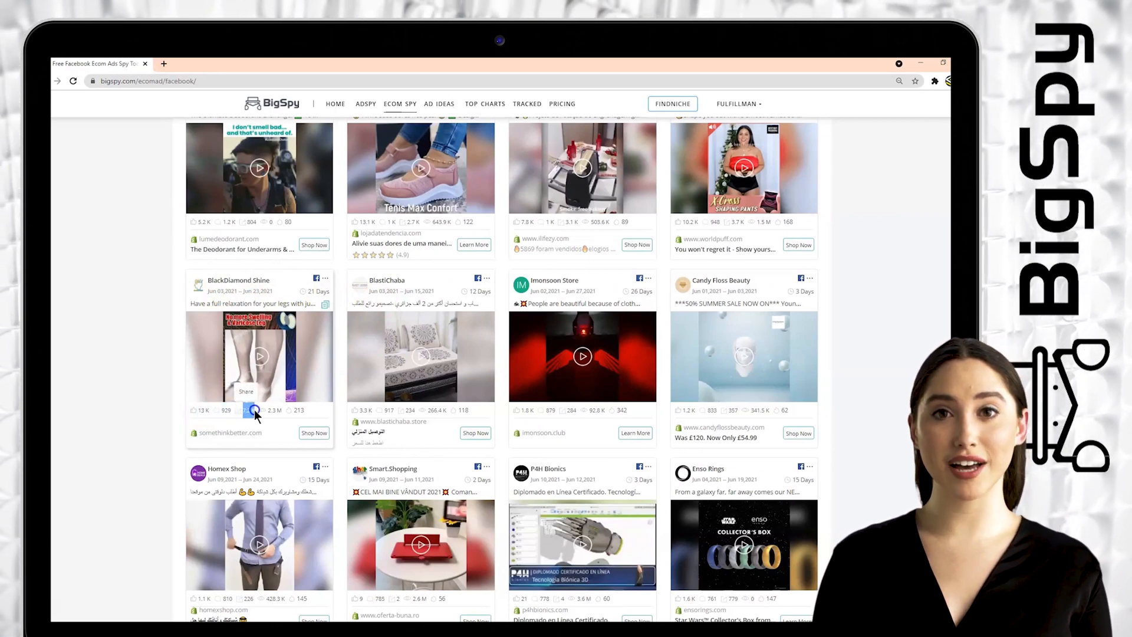
mouse_move(267, 410)
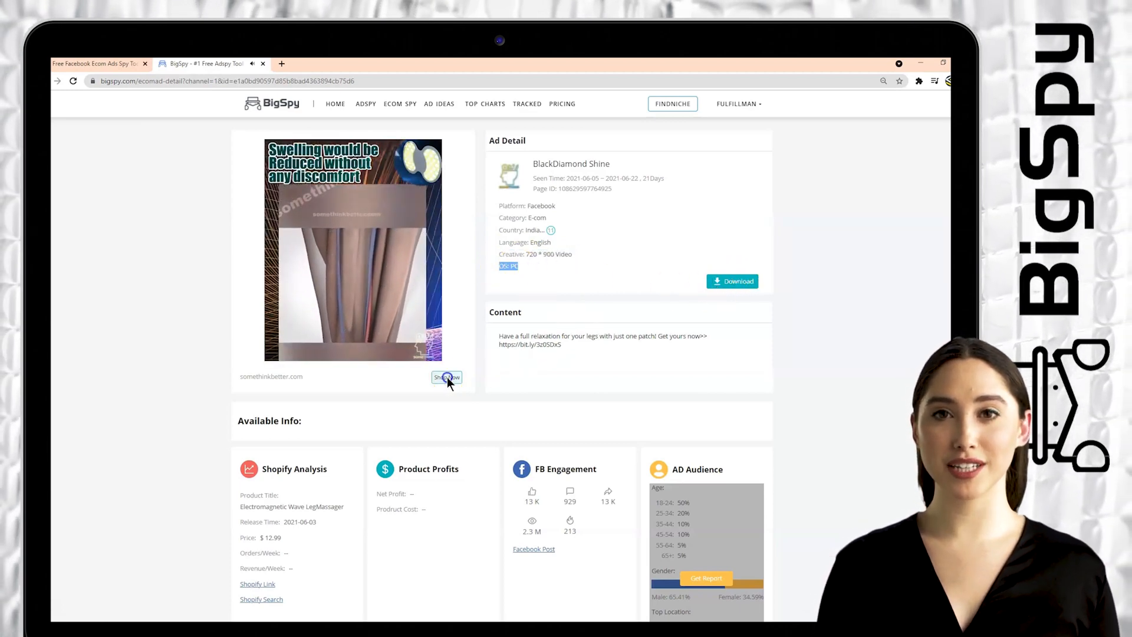
click(446, 377)
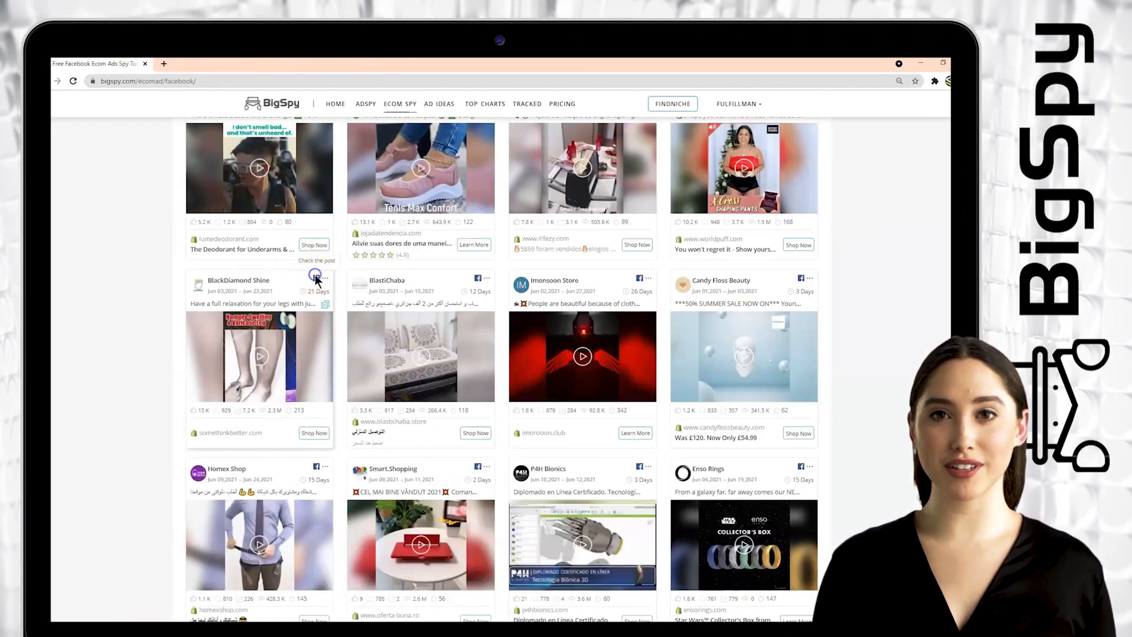
click(317, 260)
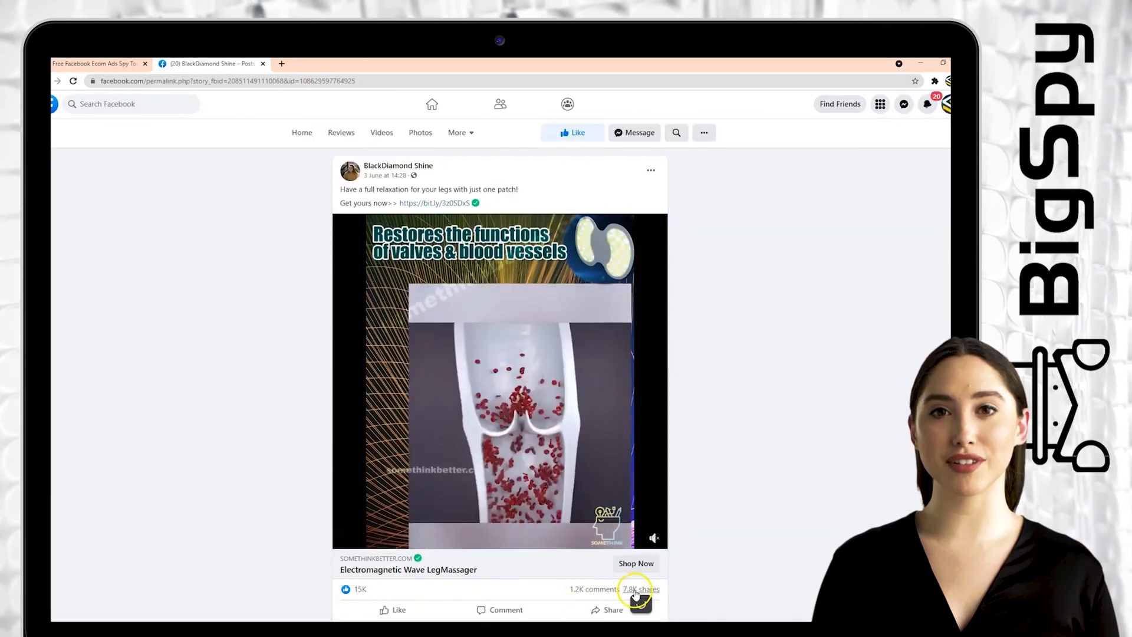
Look over the BlackDiamond Shine Facebook post and its engagement before returning to the ad grid
scroll(up, 3)
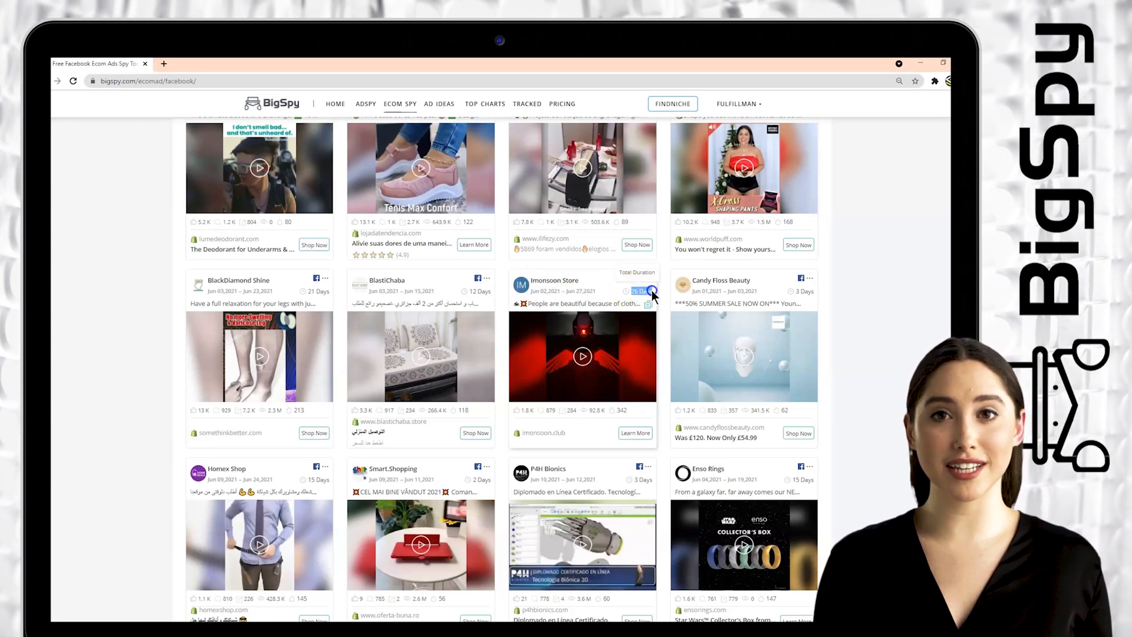
View the Imonsoon Store motorcycle LED light ad details and its TIDABUY store product page
click(583, 356)
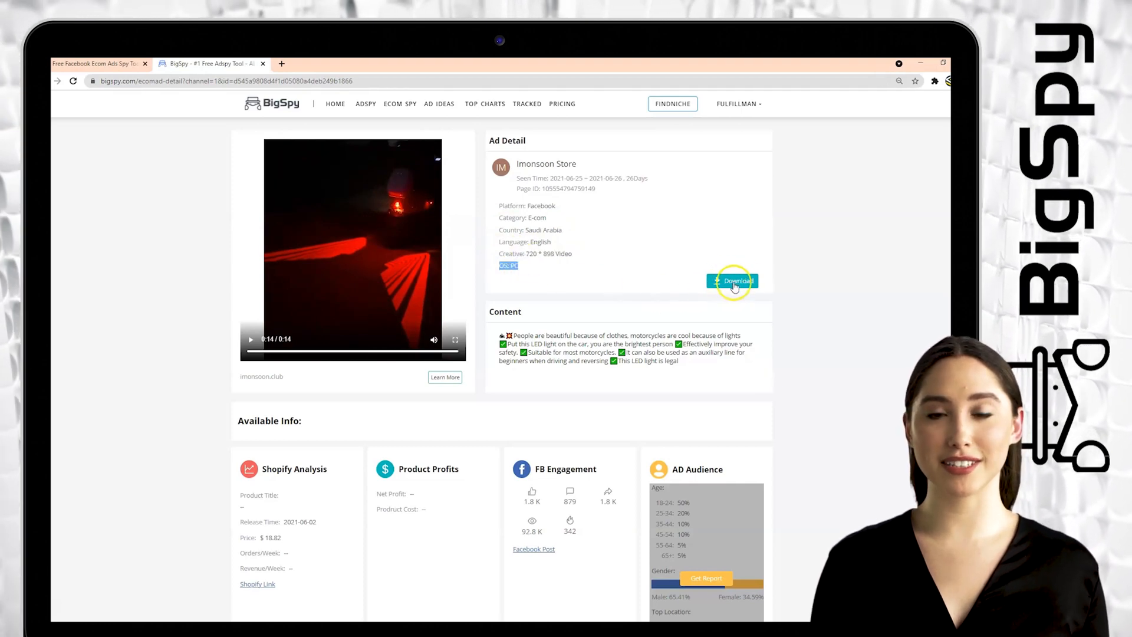
click(444, 378)
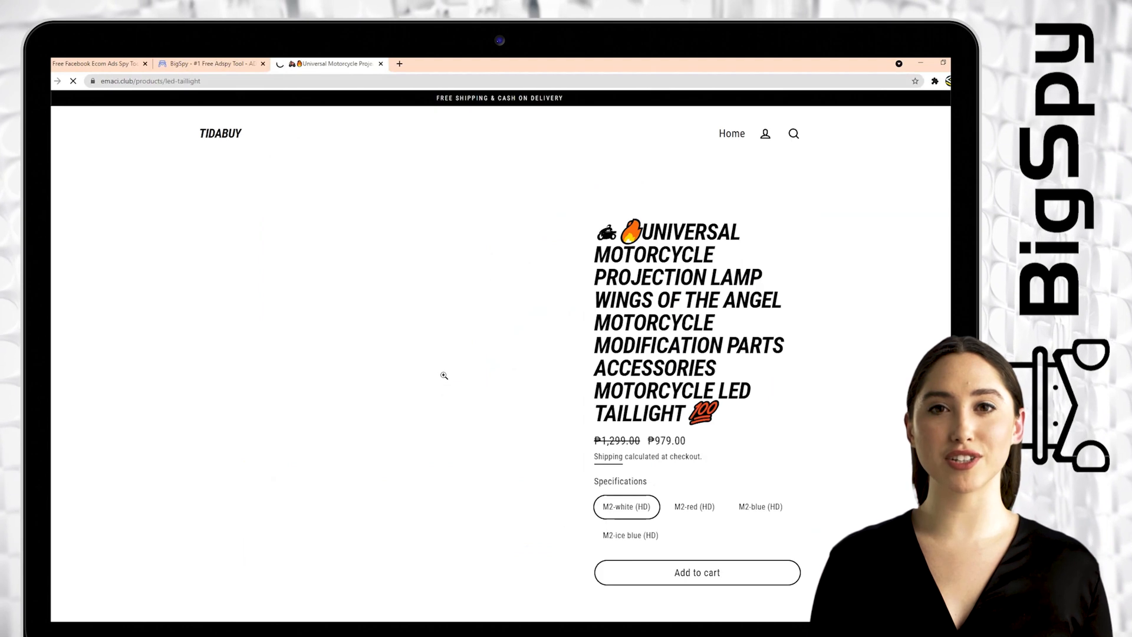
scroll(down, 3)
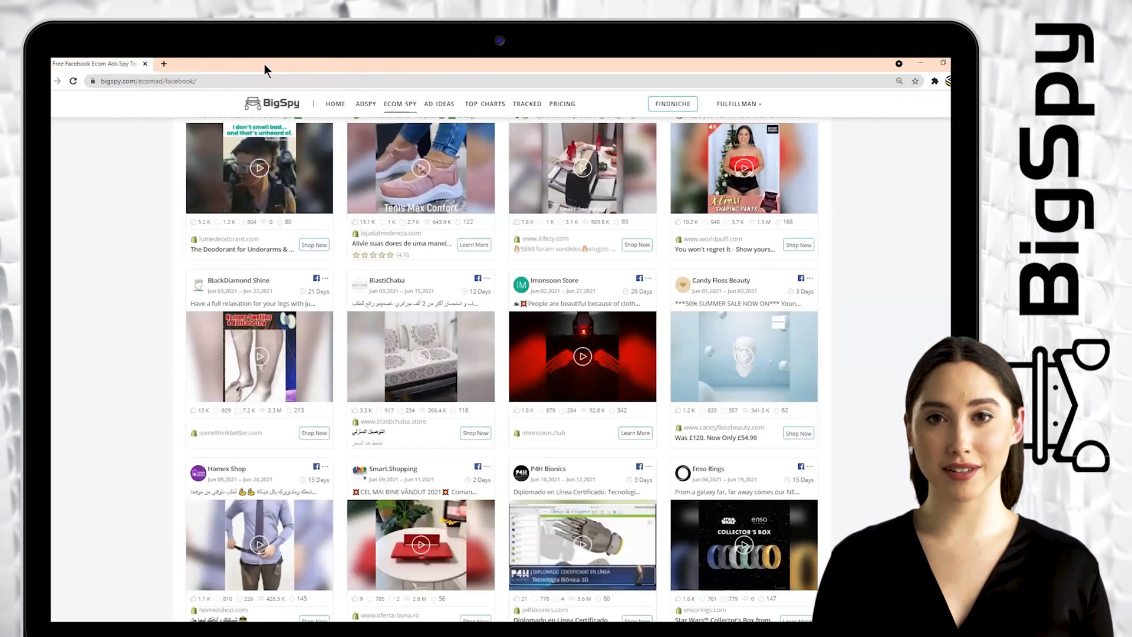
Play the Imonsoon Store motorcycle light Facebook video post and check its reactions, comments and views
click(583, 356)
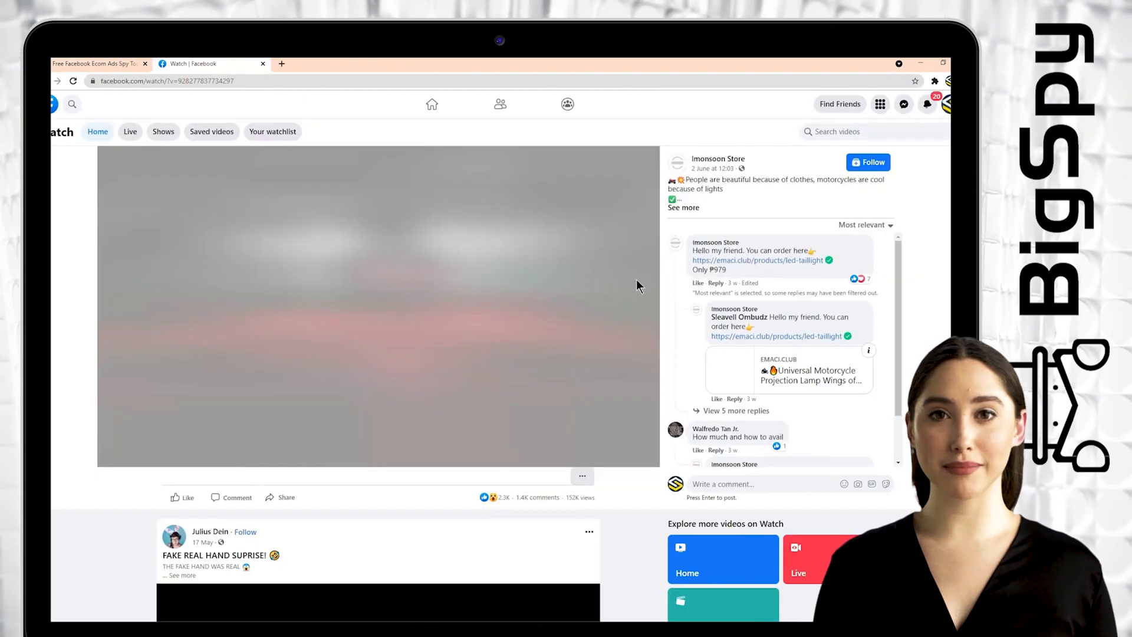
click(377, 307)
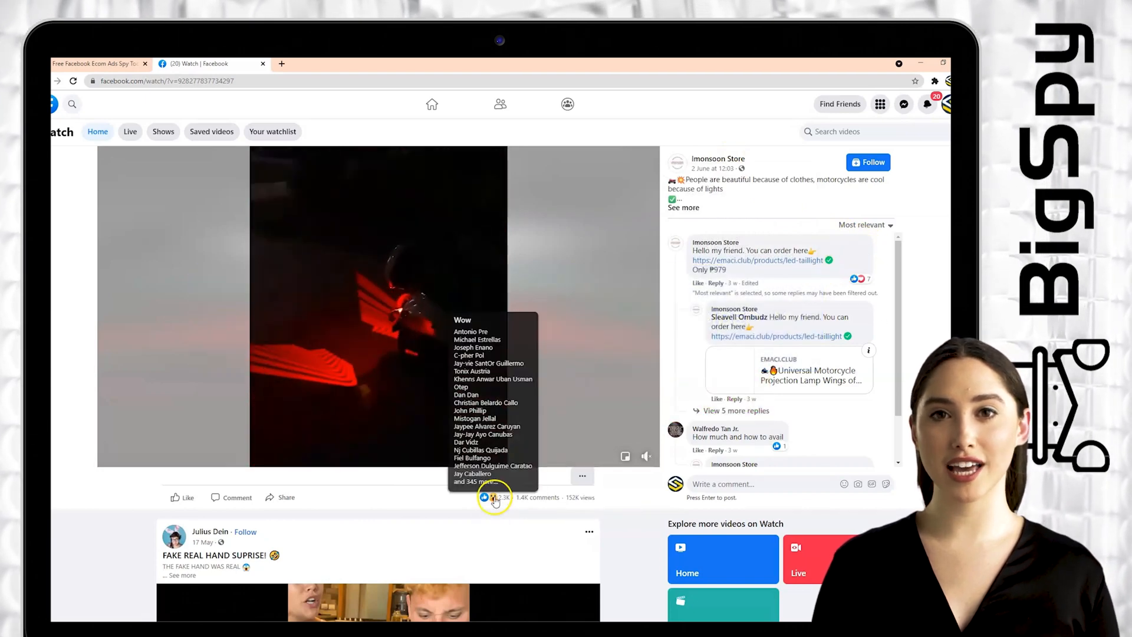
mouse_move(581, 497)
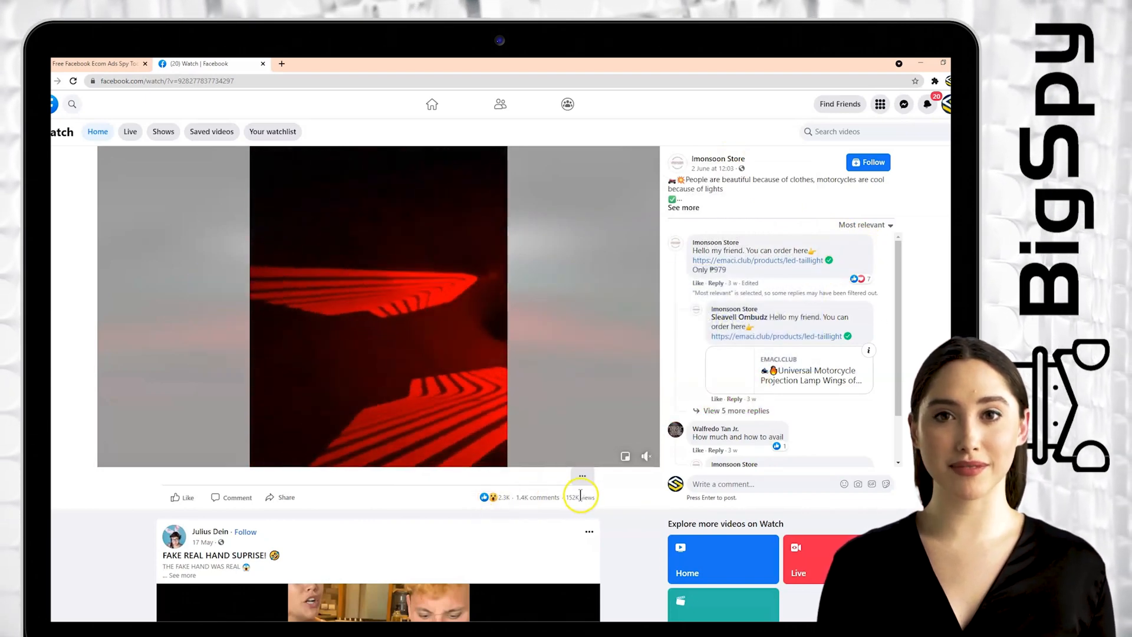